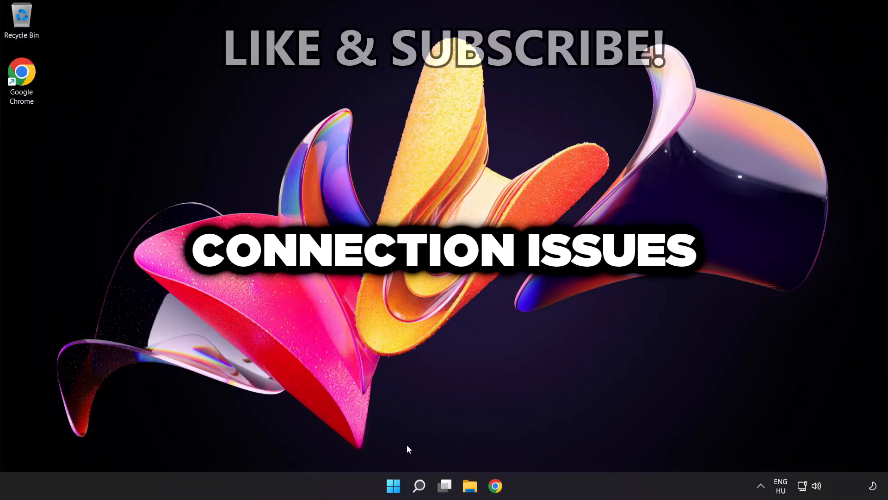
Step: Search for cmd and launch Command Prompt as administrator
left_click(419, 486)
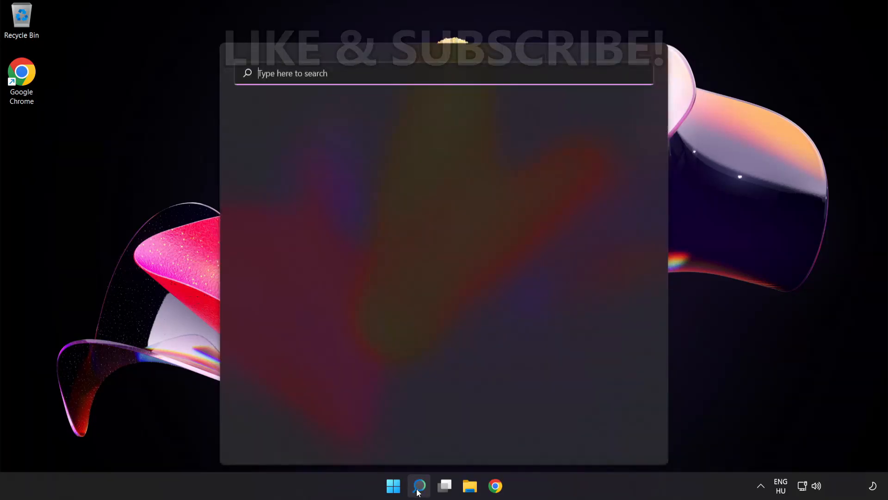
type("c")
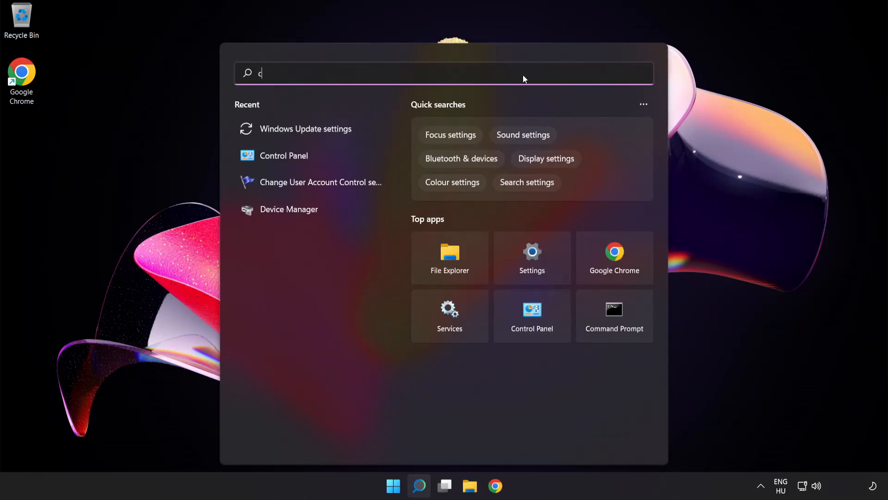
type("md")
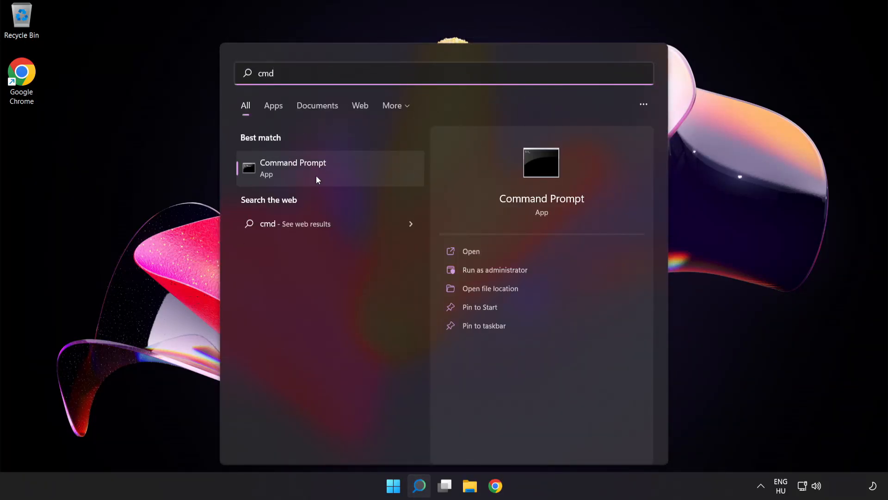
right_click(293, 168)
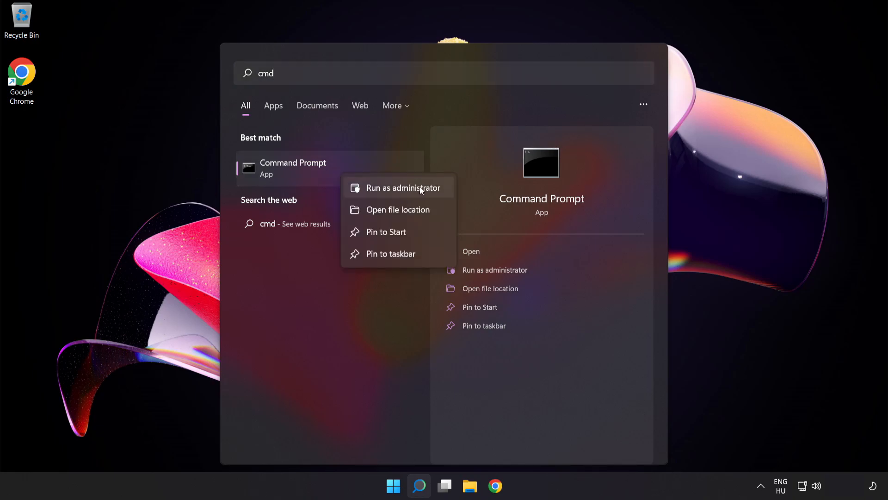
left_click(403, 187)
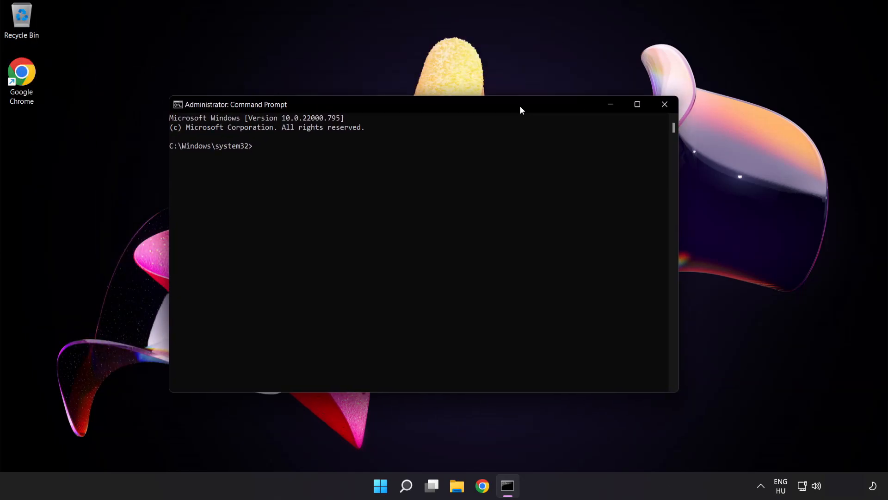
Step: Run ipconfig /flushdns to clear the DNS resolver cache
left_click_drag(521, 105, 531, 102)
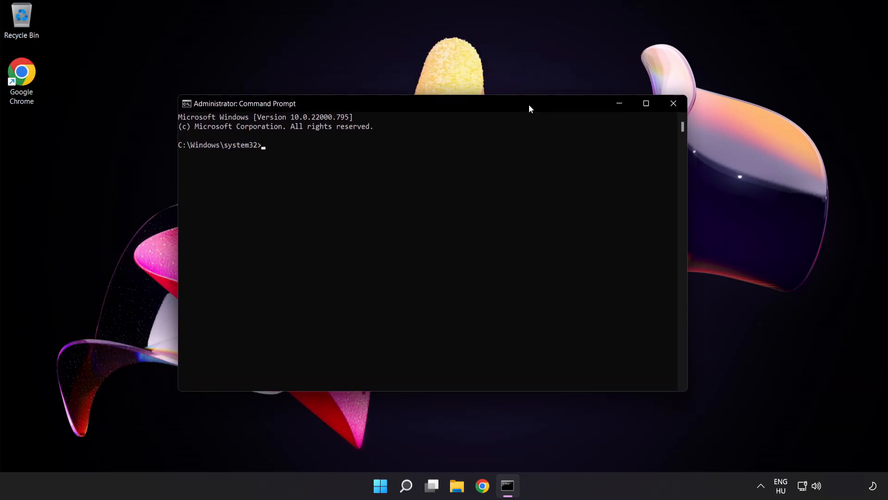
type("ip")
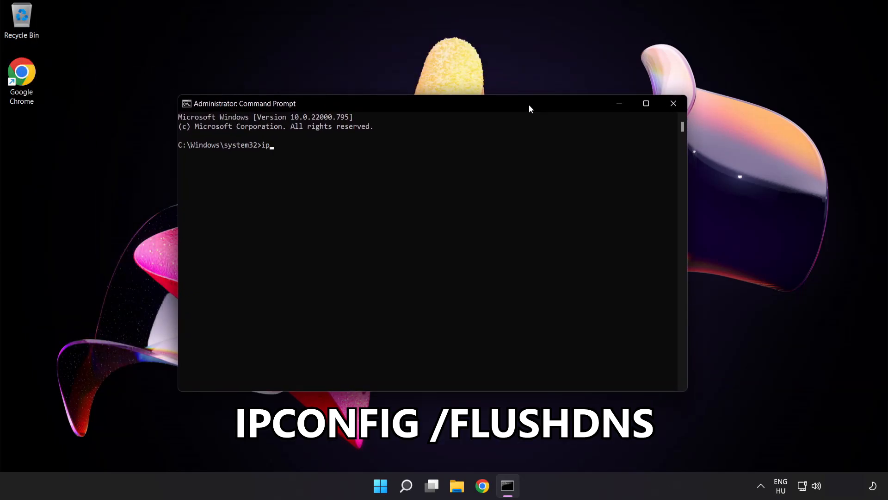
type("config /flu")
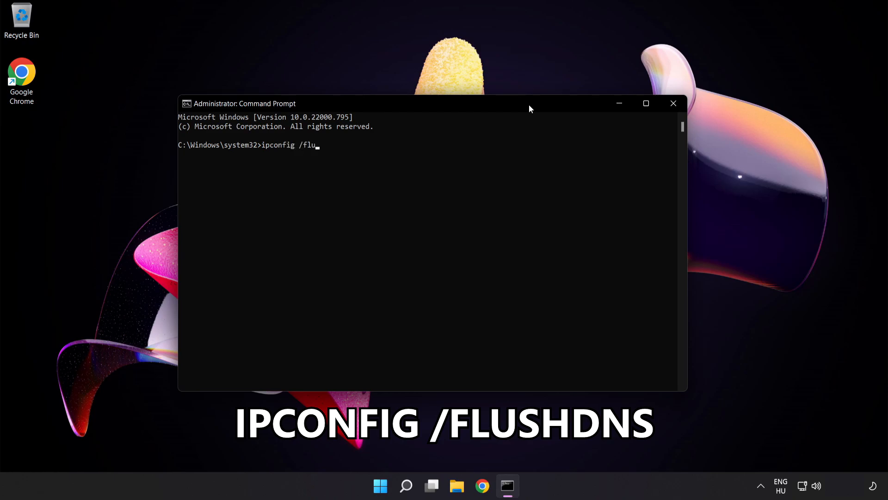
type("shdns")
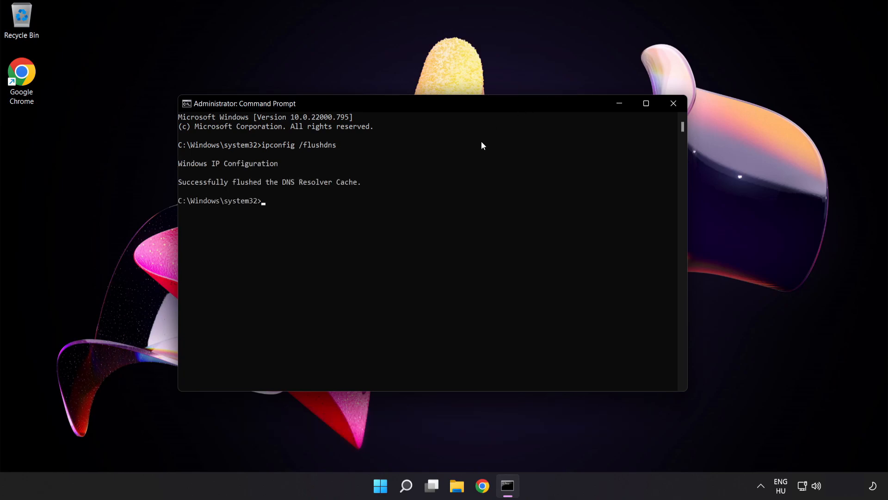
Step: Run netsh winsock reset, then exit the console session
type("net")
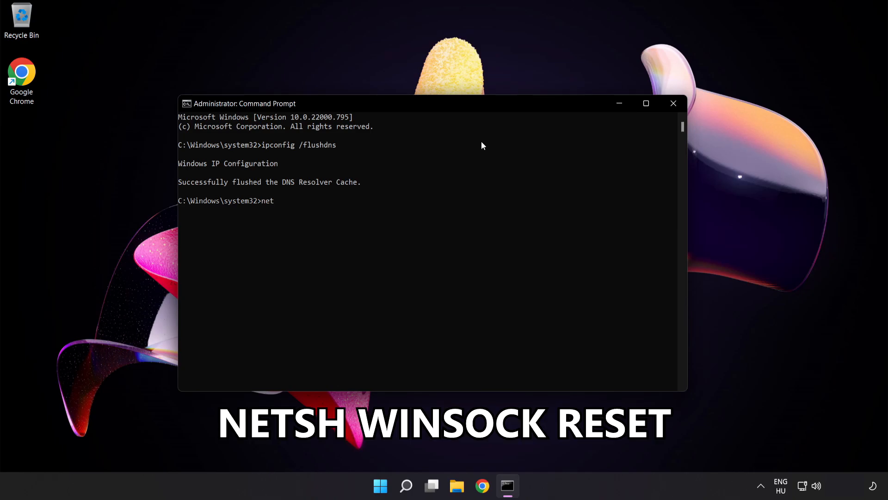
type("sh")
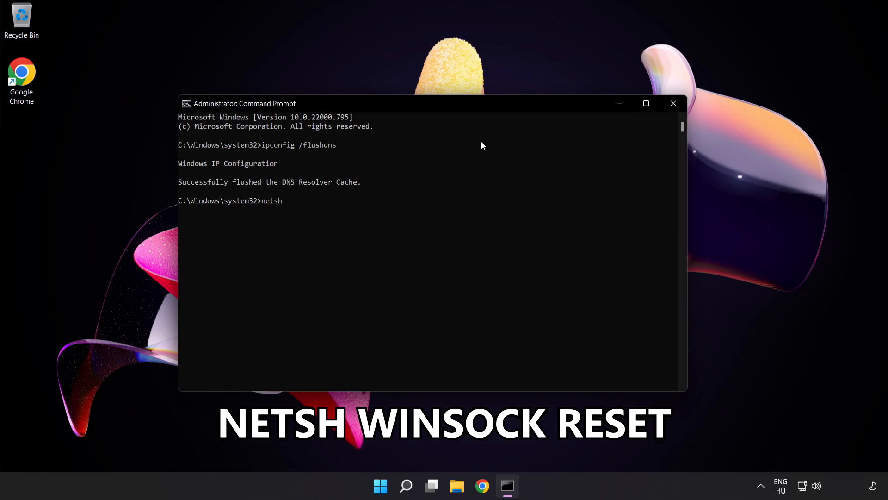
type("winsock r")
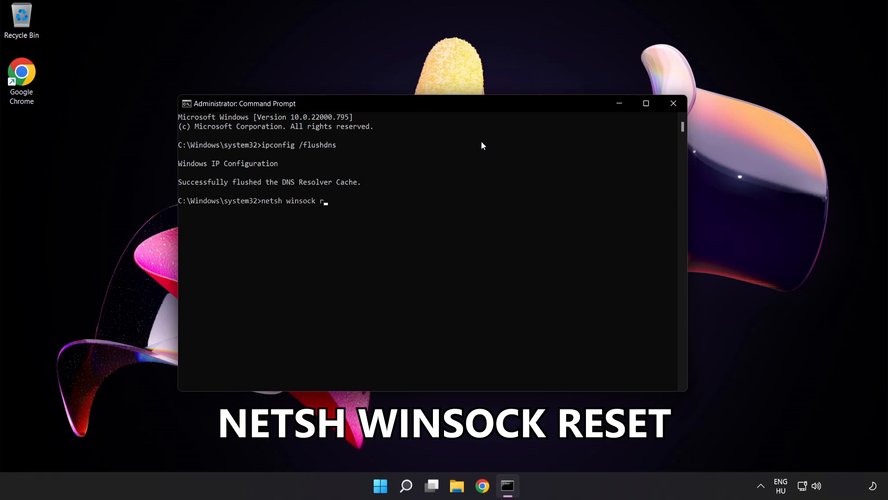
key("Enter")
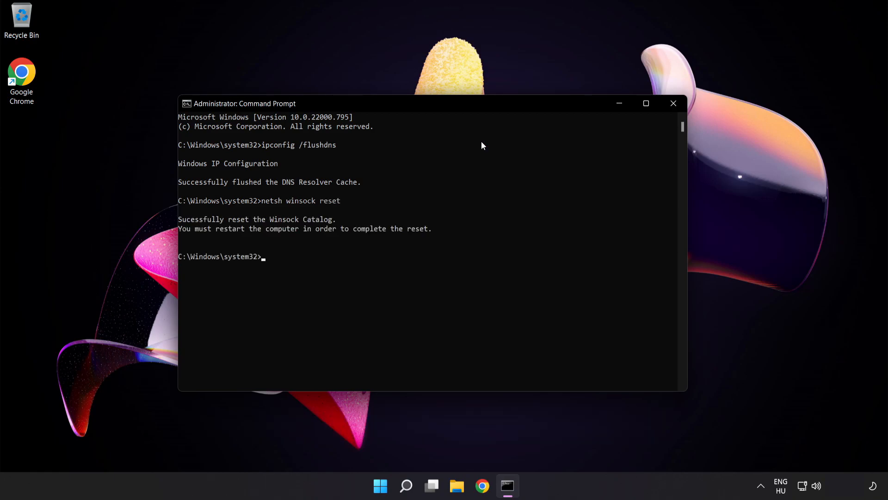
type("ex")
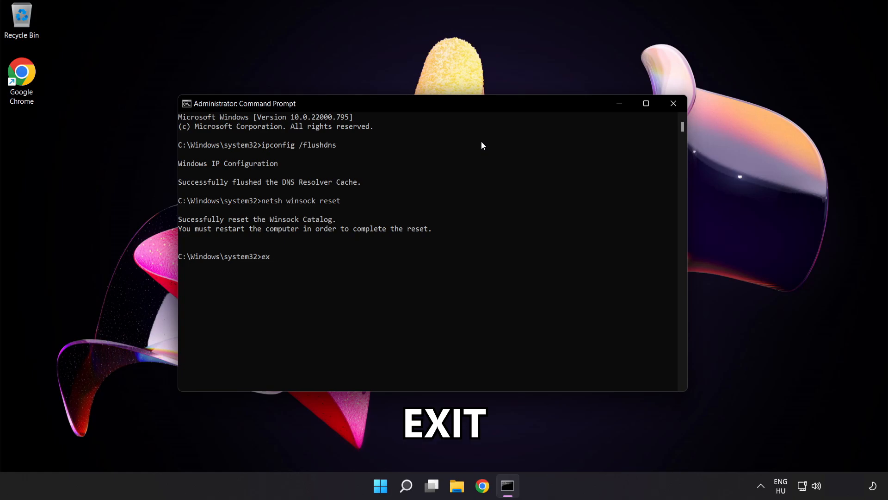
type("it")
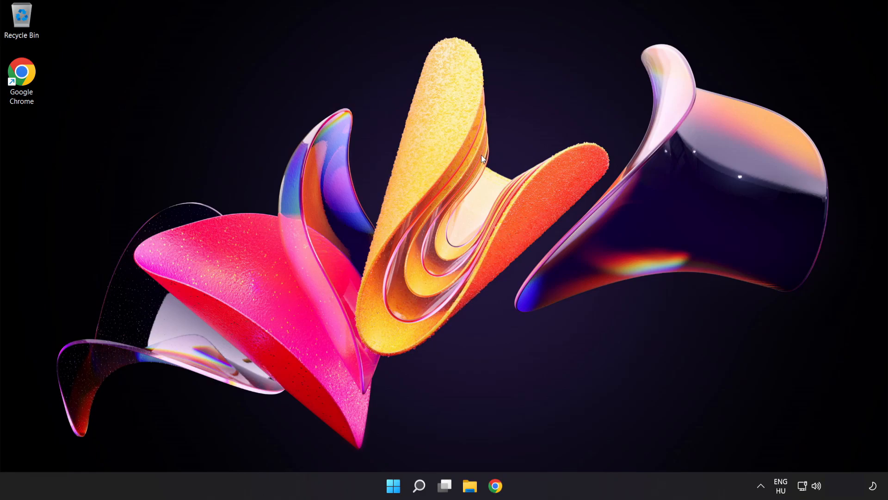
mouse_move(816, 479)
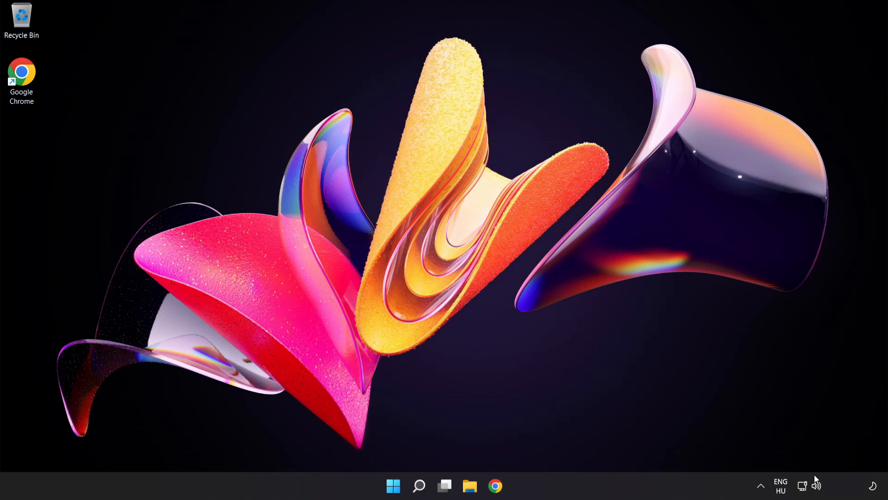
mouse_move(803, 486)
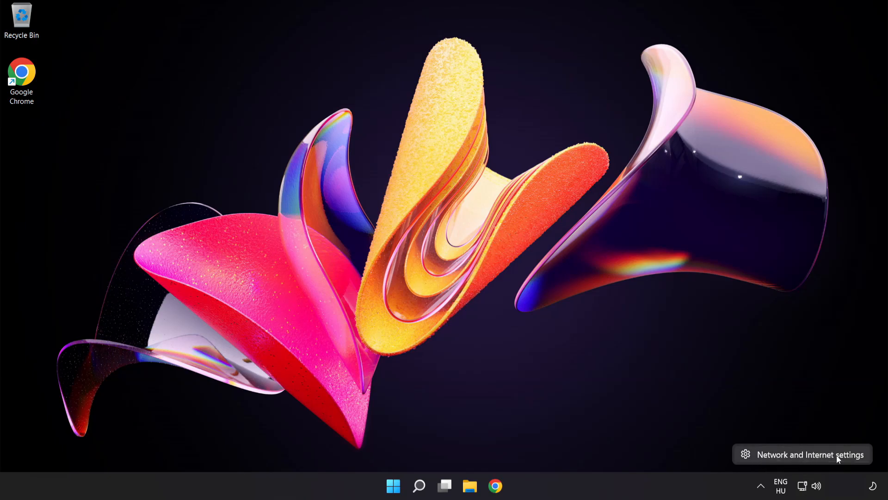
Step: Open the Network & internet settings from the system tray network icon
left_click(801, 454)
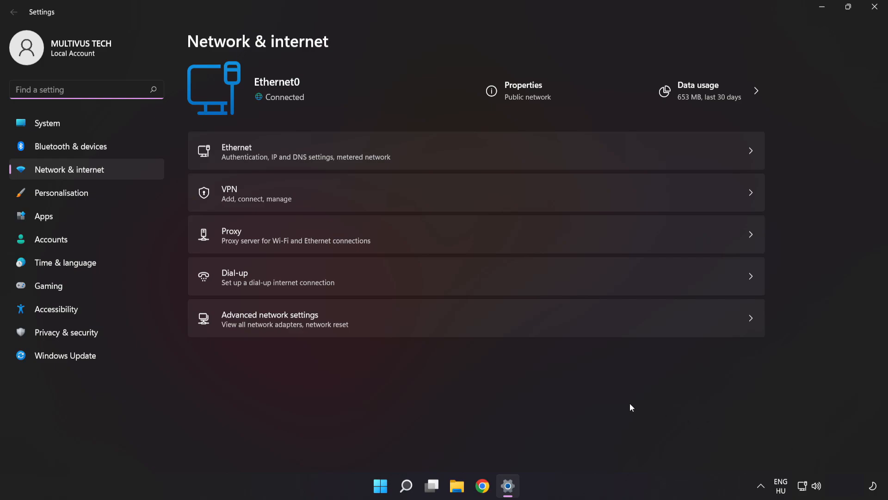
mouse_move(380, 325)
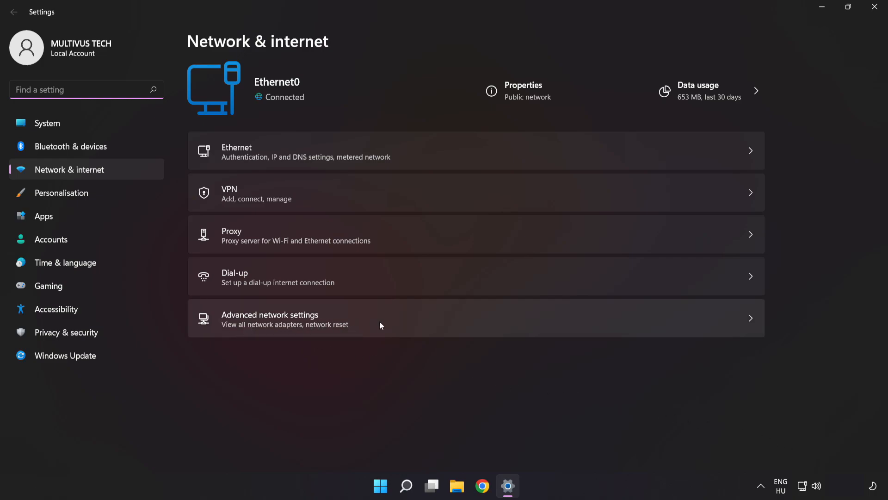
Step: Go to the Advanced network settings page listing adapters and Network reset
left_click(269, 318)
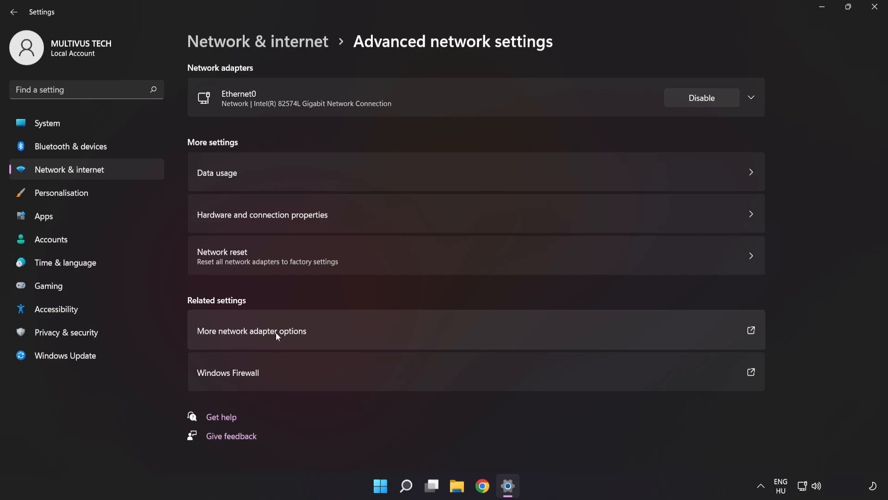
Step: Show all network adapters and open the Ethernet0 connection's Properties dialog
left_click(251, 330)
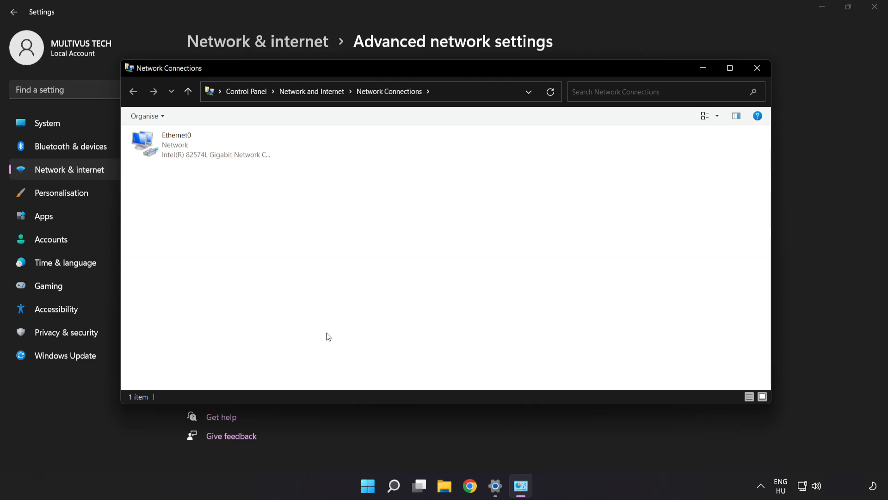
left_click(201, 144)
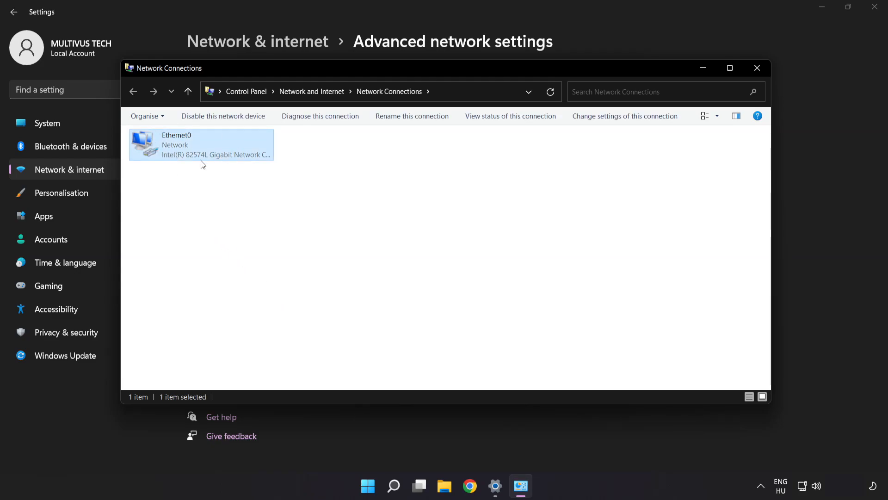
mouse_move(200, 152)
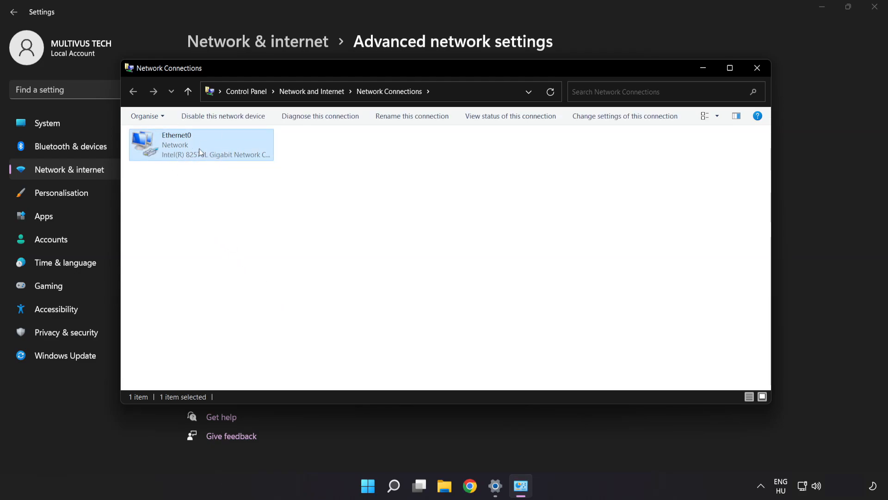
right_click(201, 145)
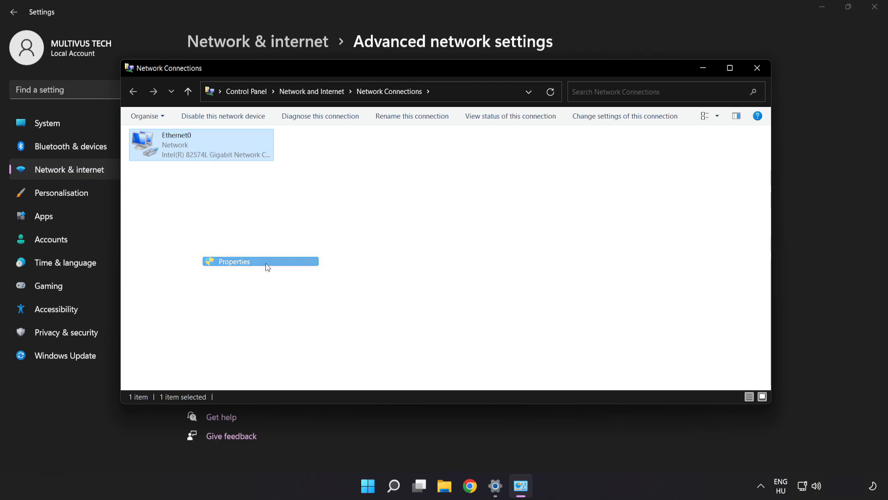
left_click(233, 261)
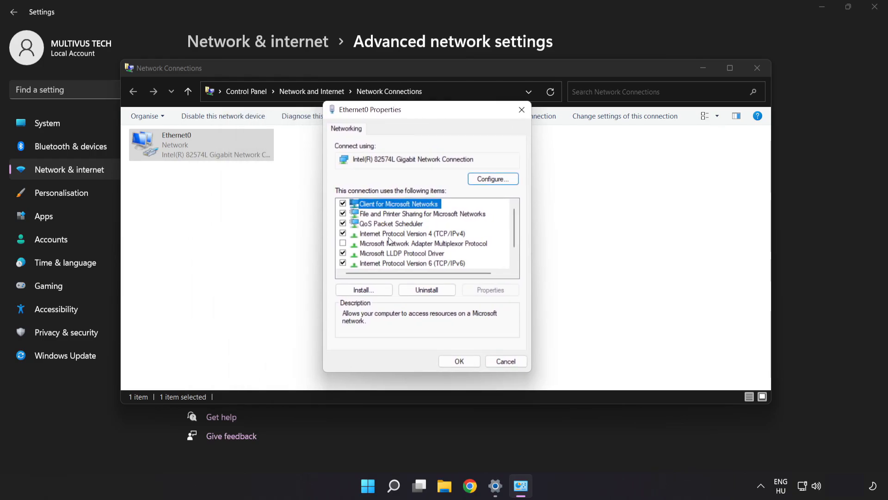
Step: Select Internet Protocol Version 4 (TCP/IPv4) and open its properties
left_click(409, 233)
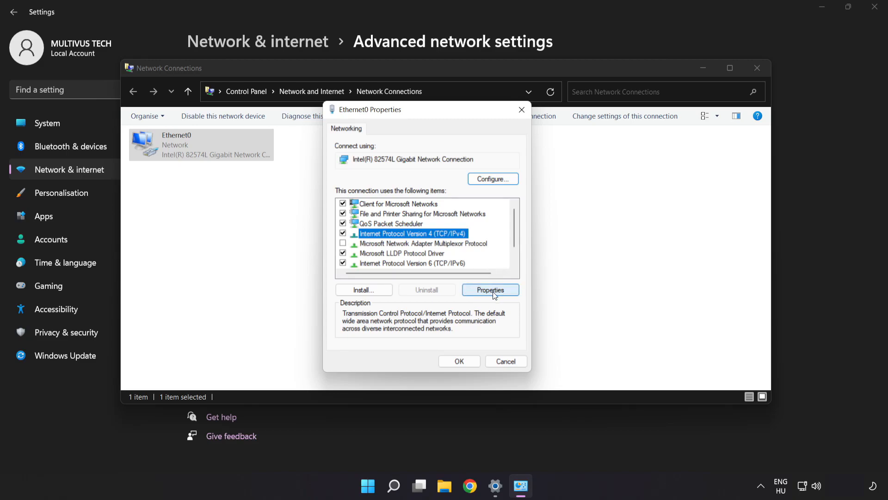
left_click(490, 289)
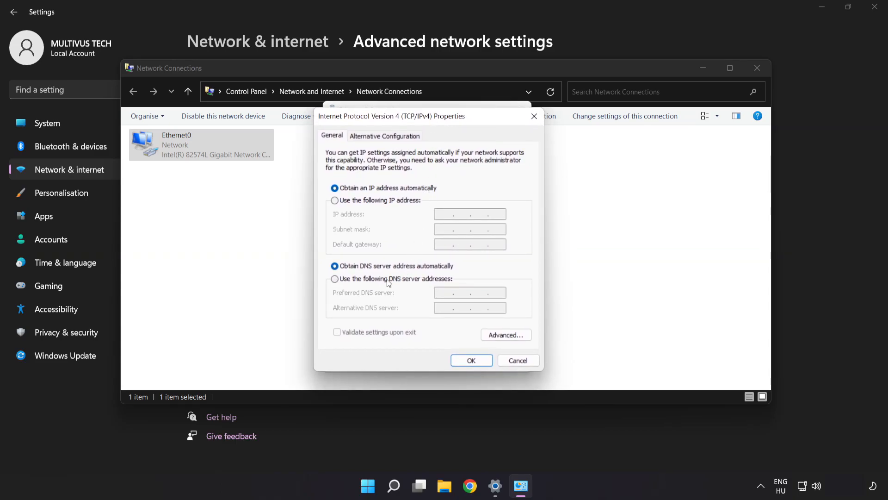
Step: Enter manual DNS servers 8.8.8.8 and 8.8.4.4 and confirm with OK
left_click(335, 279)
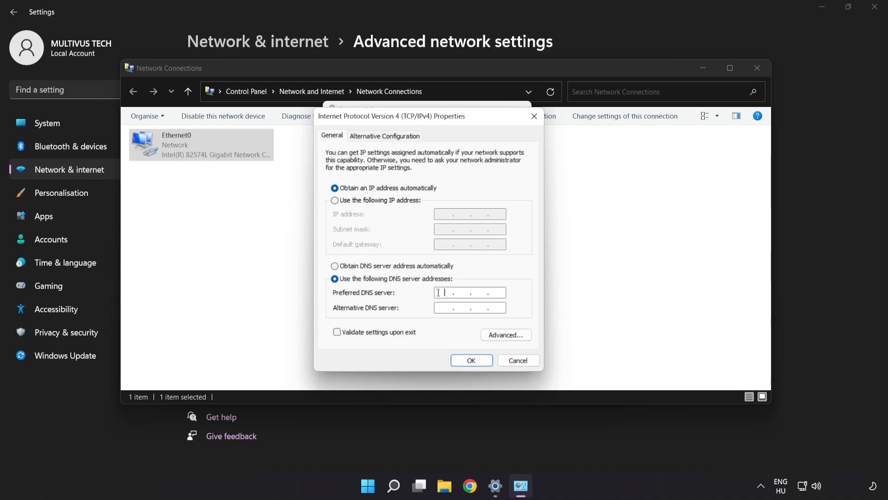
type("8.8.8.")
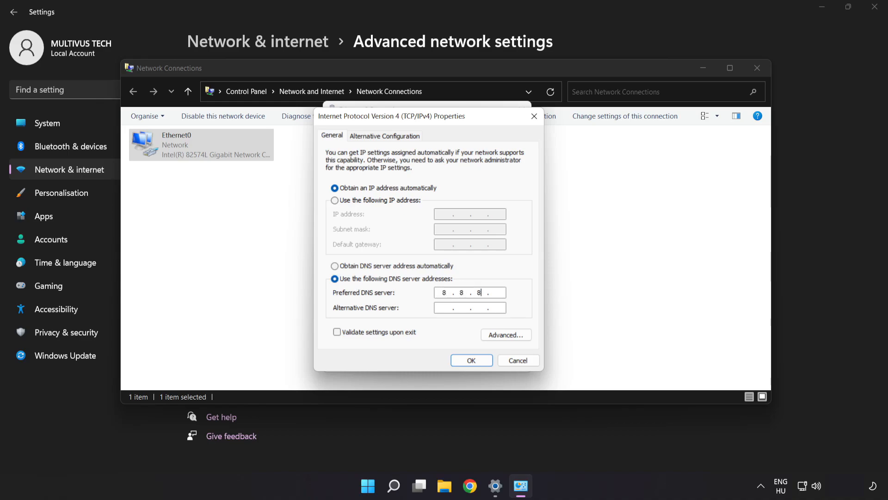
type("8")
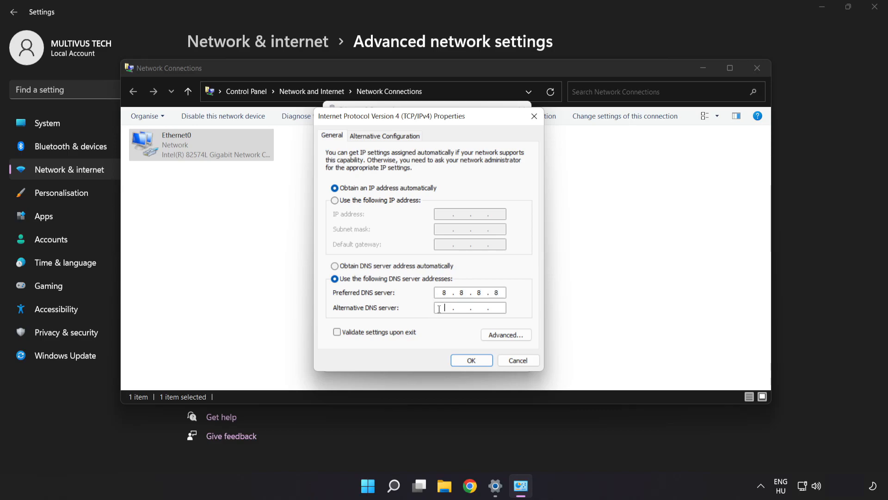
type("8.8")
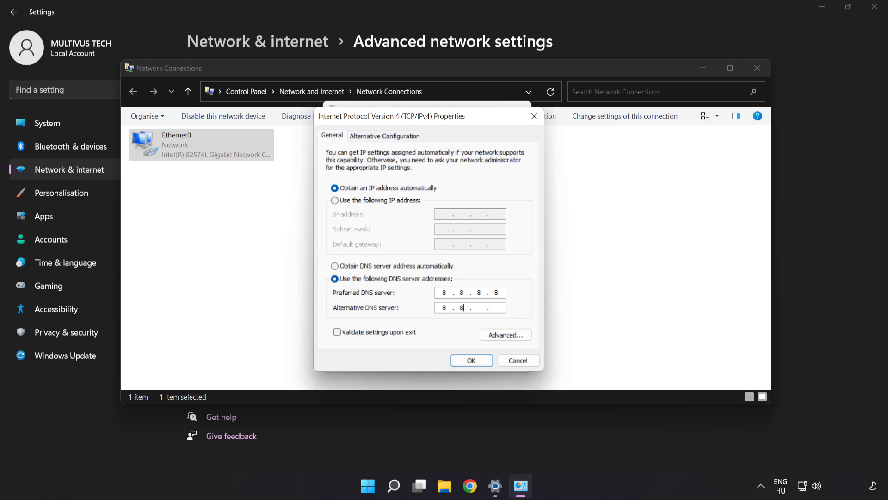
type("4.4")
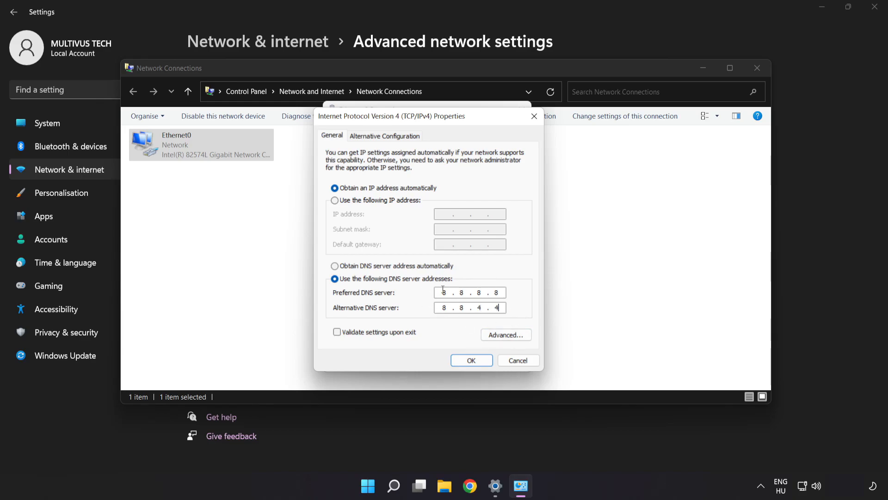
left_click(471, 360)
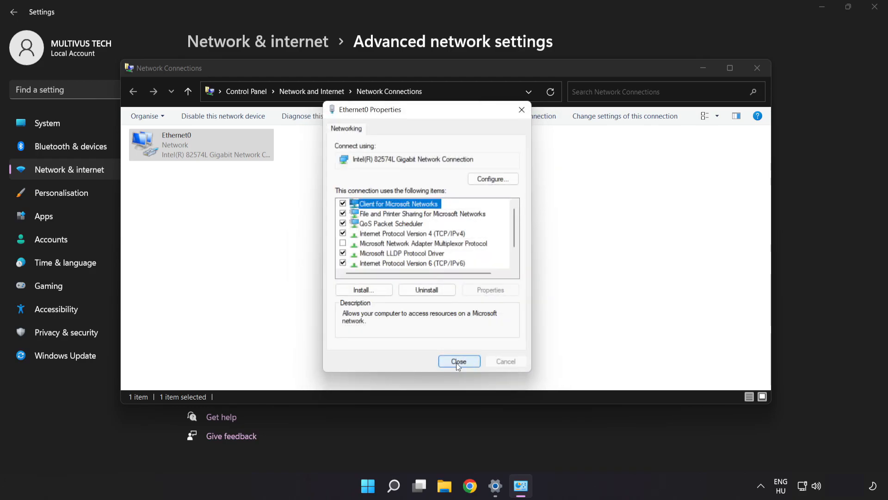
Step: Close the Ethernet0 Properties, Network Connections and Settings windows
left_click(459, 360)
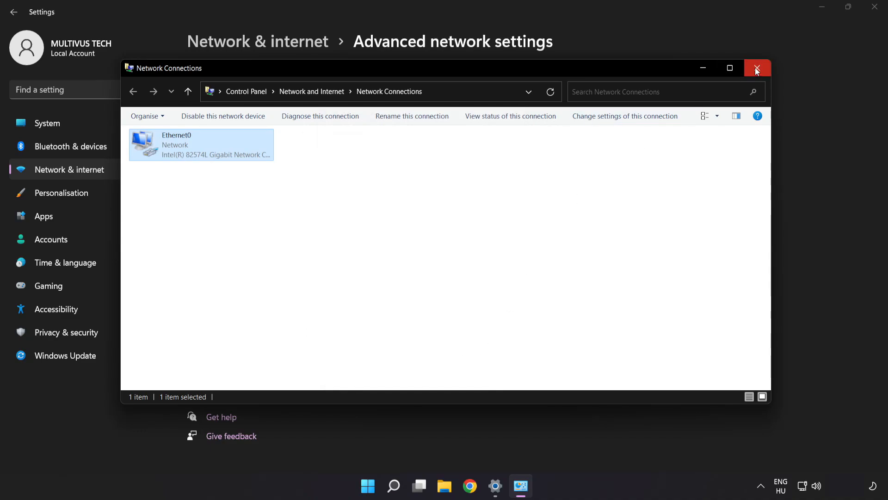
left_click(758, 68)
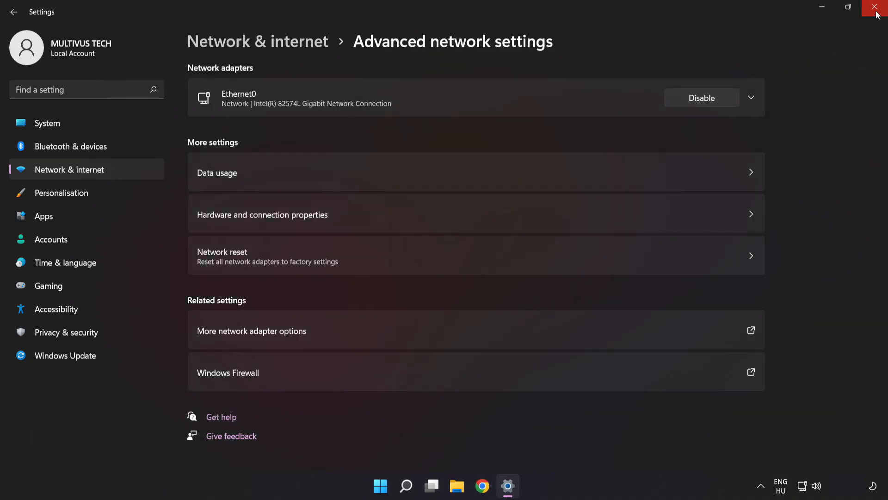
left_click(877, 7)
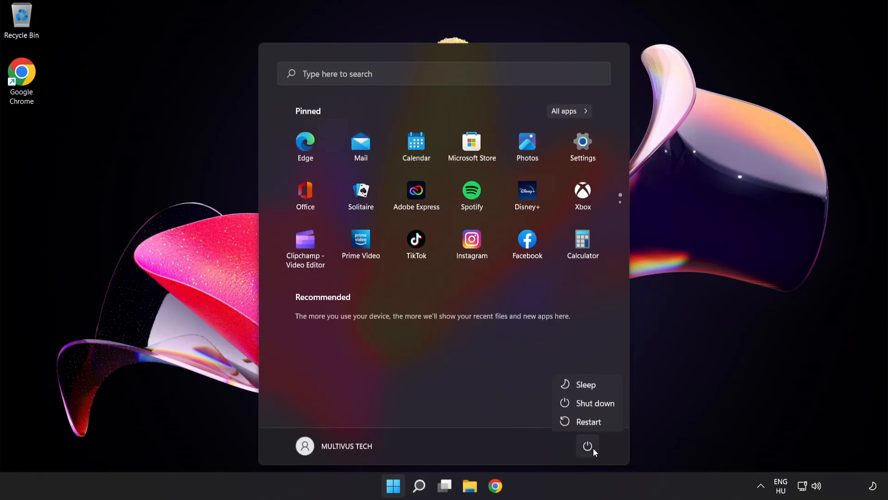
mouse_move(589, 421)
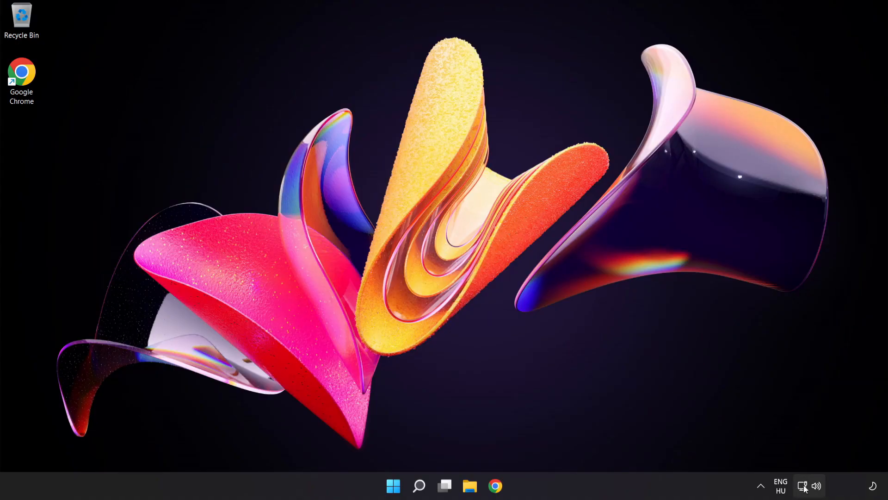
mouse_move(803, 486)
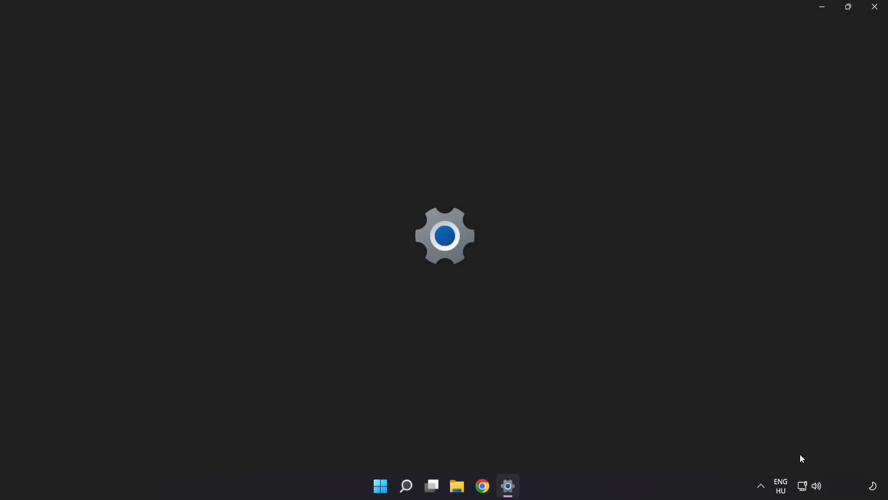
Step: Reopen Settings and go to the Network reset page under Advanced network settings
left_click(507, 486)
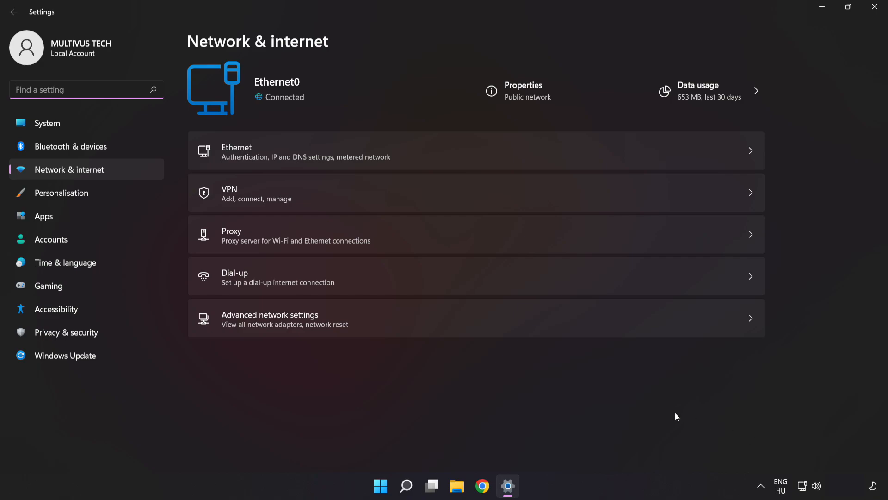
mouse_move(450, 327)
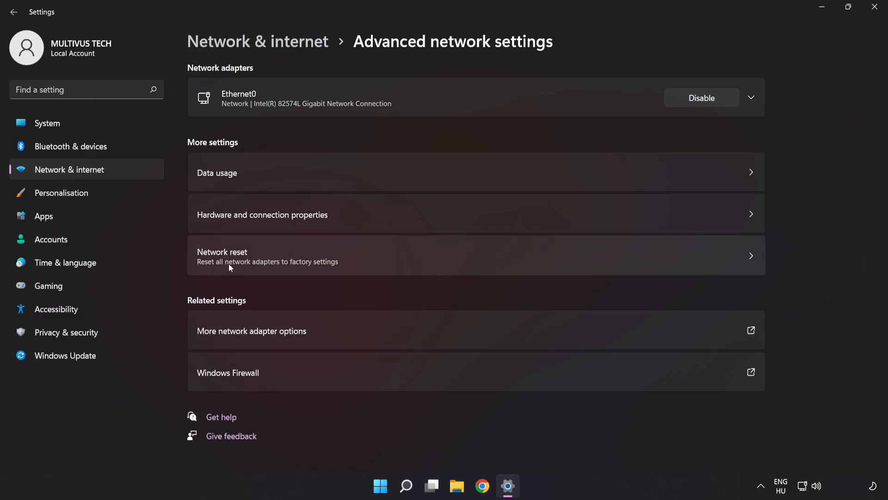
mouse_move(512, 267)
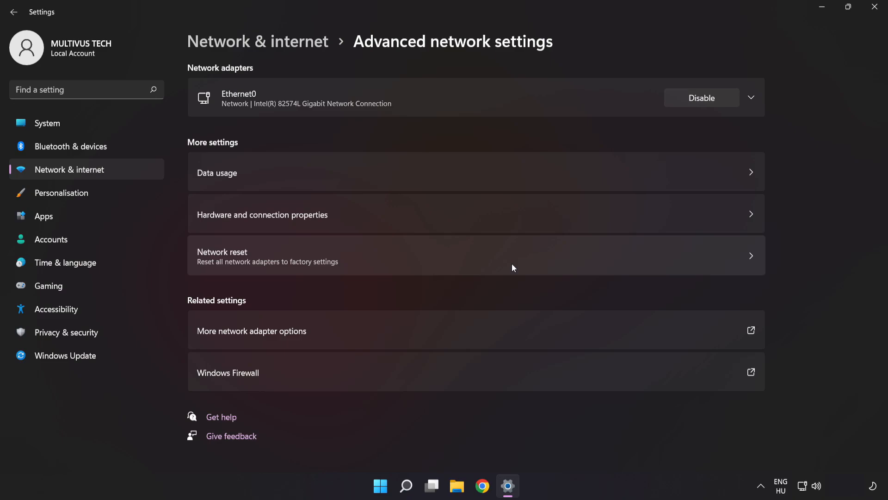
left_click(476, 255)
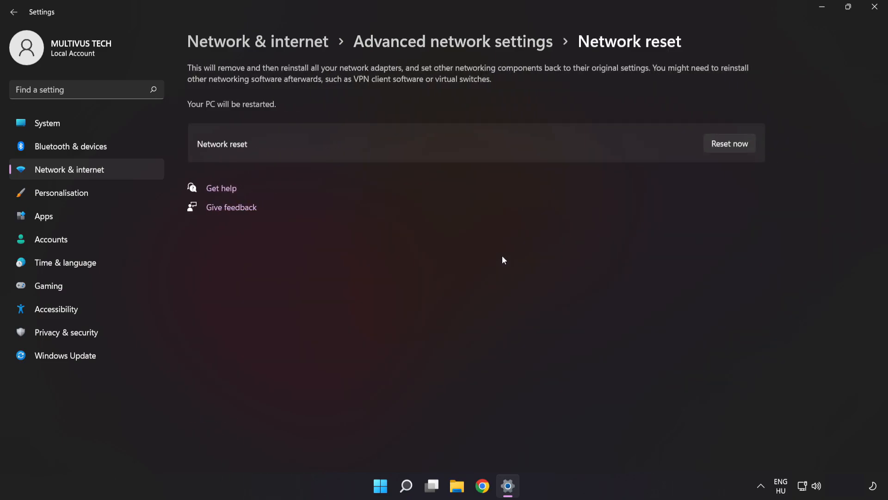
mouse_move(738, 130)
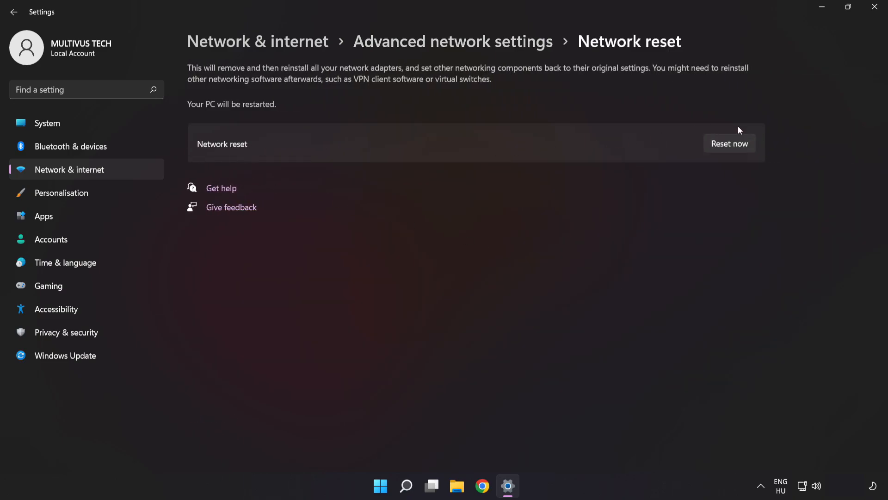
mouse_move(736, 150)
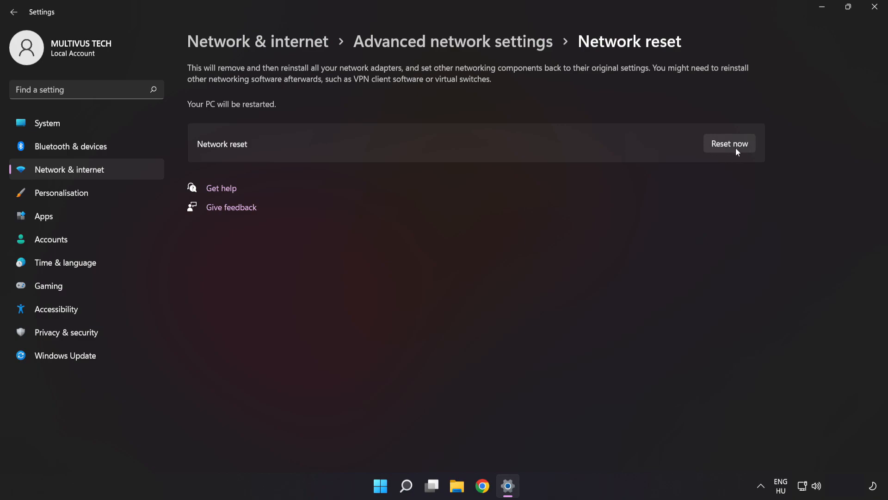
Step: Confirm the network reset, dismiss the 5-minute shutdown notice and close Settings
left_click(729, 144)
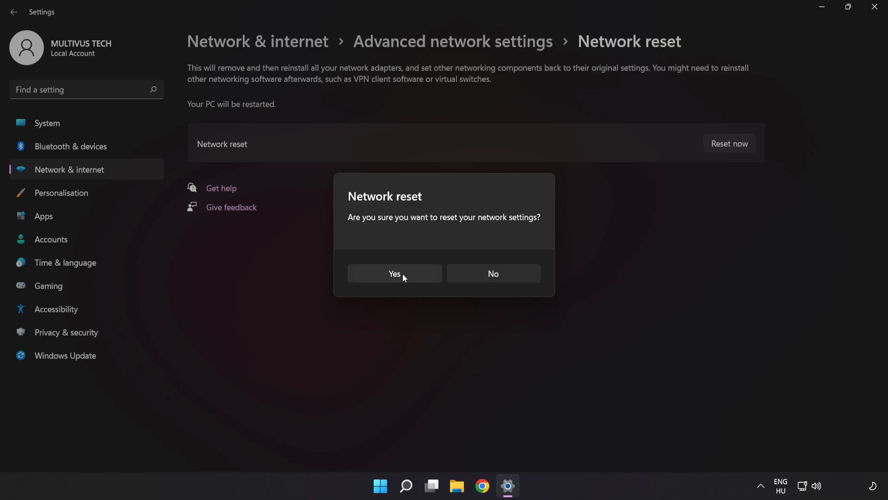
left_click(395, 273)
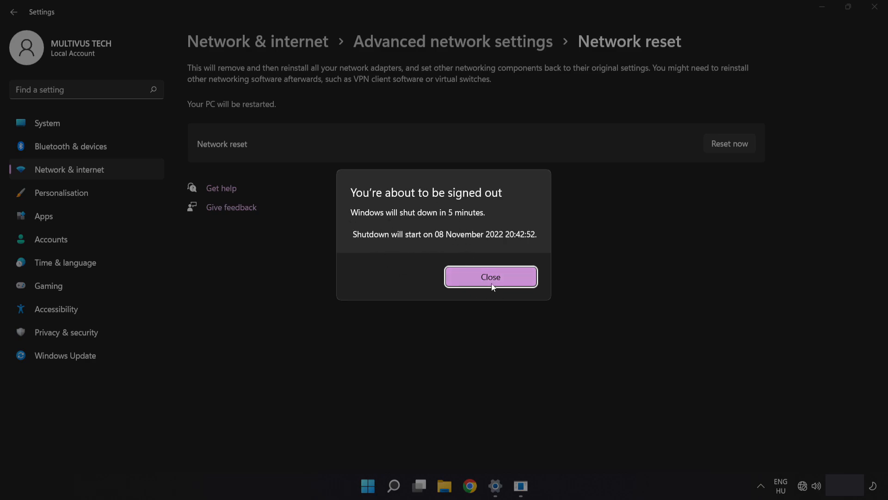
left_click(491, 277)
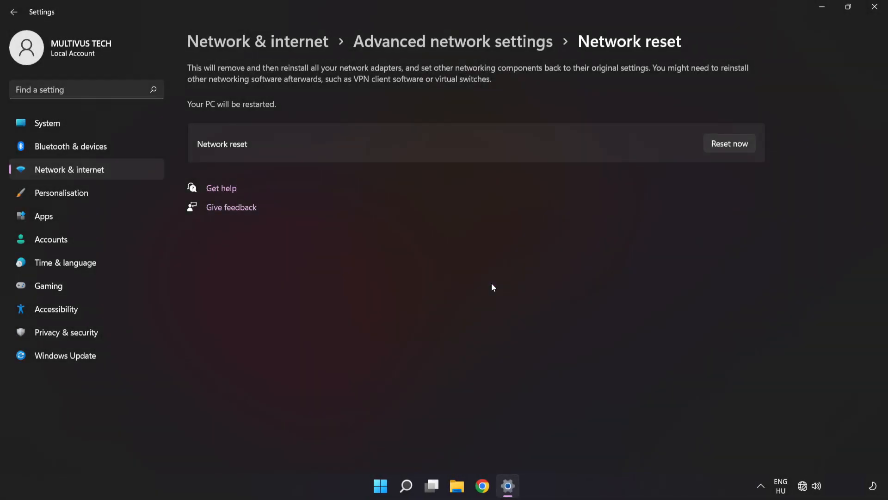
mouse_move(877, 8)
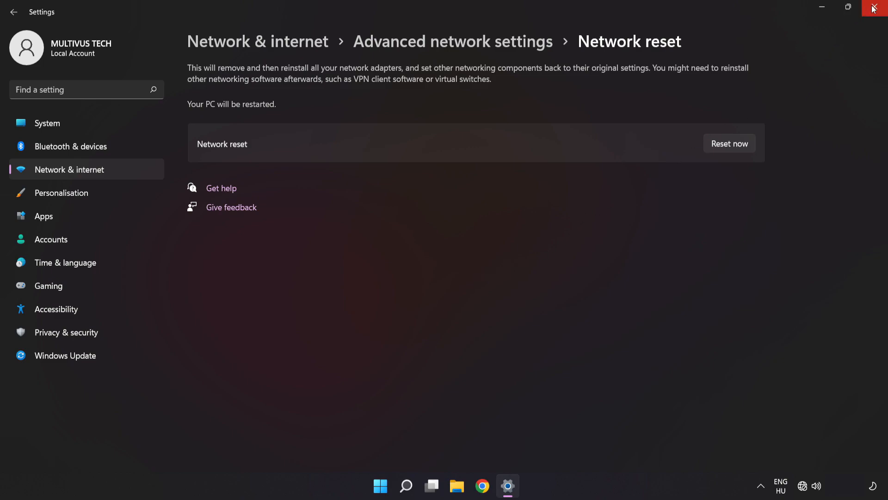
left_click(877, 7)
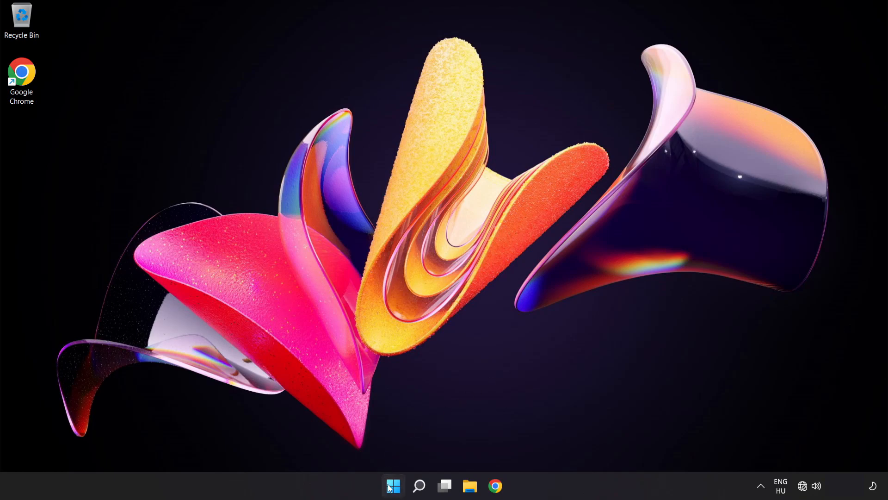
Step: Show the Start menu power choices (Sleep, Shut down, Restart)
left_click(394, 485)
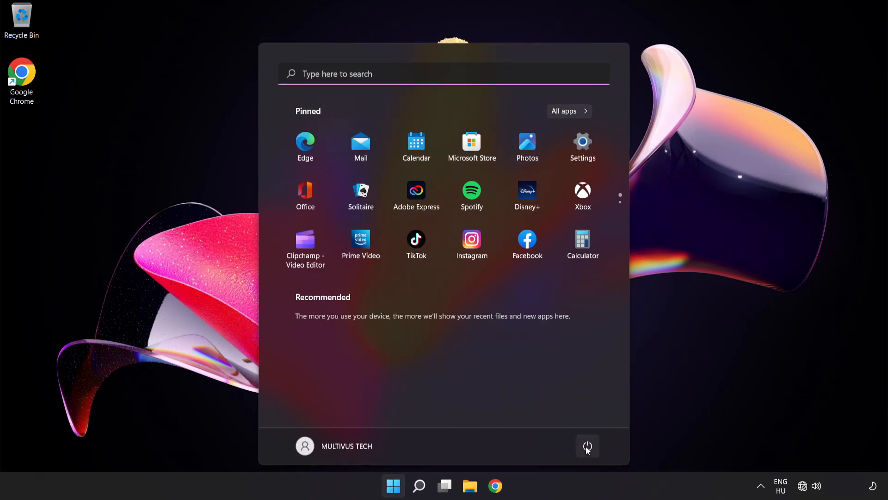
left_click(587, 446)
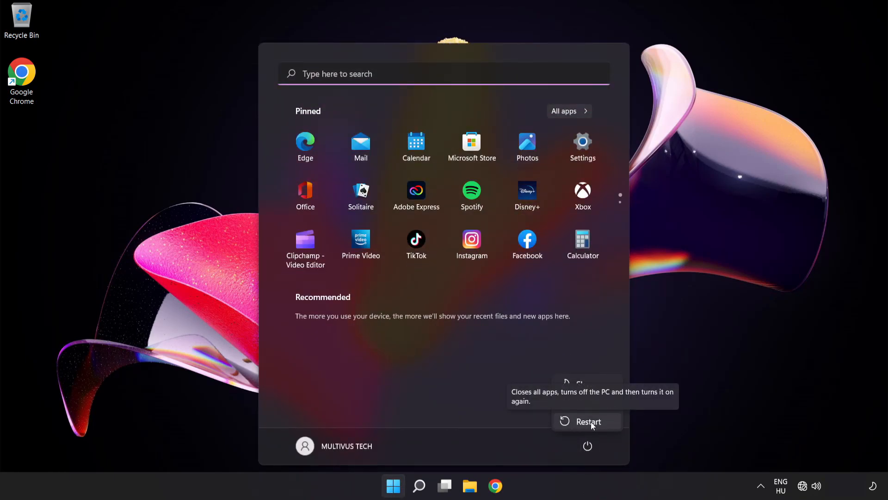